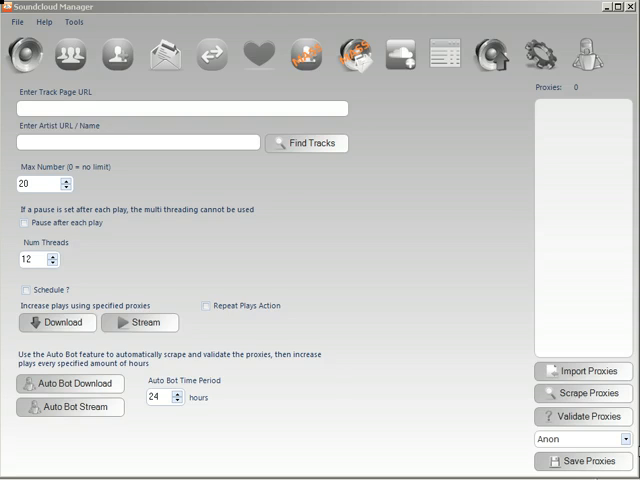
pyautogui.moveTo(556, 284)
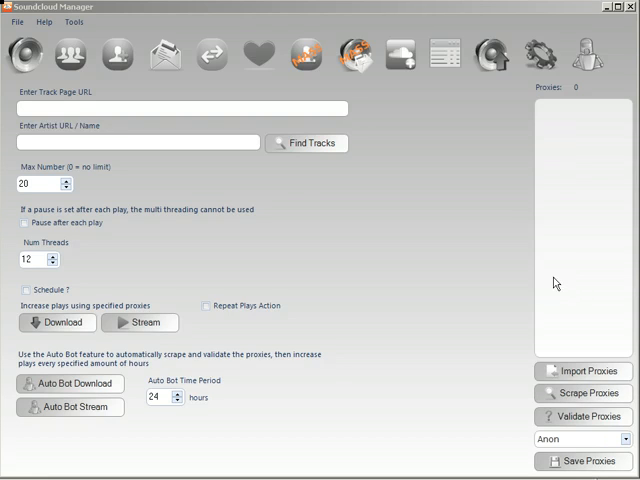
pyautogui.moveTo(544, 268)
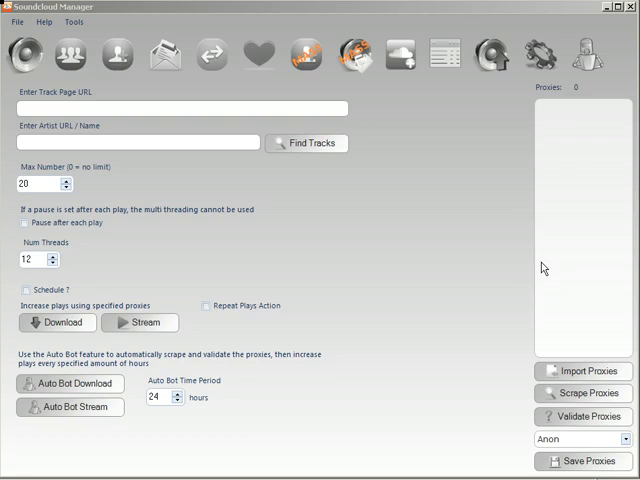
# Step: Show the settings page with the proxy Scraping options via the gear icon
pyautogui.click(530, 56)
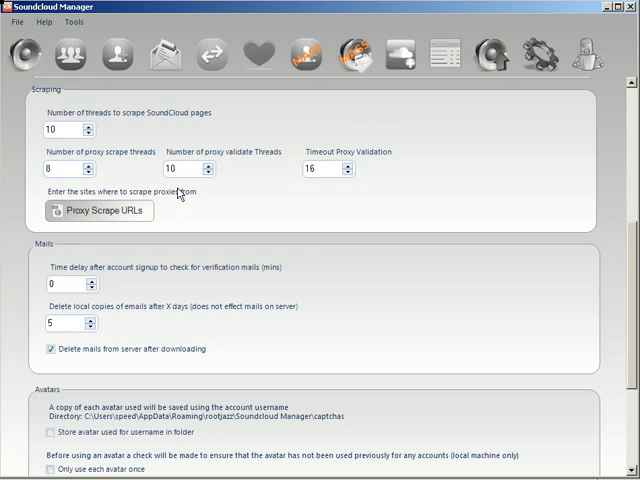
pyautogui.moveTo(548, 64)
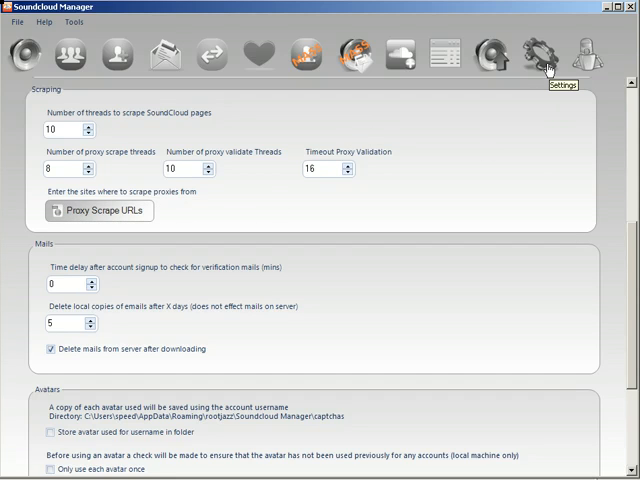
pyautogui.click(108, 212)
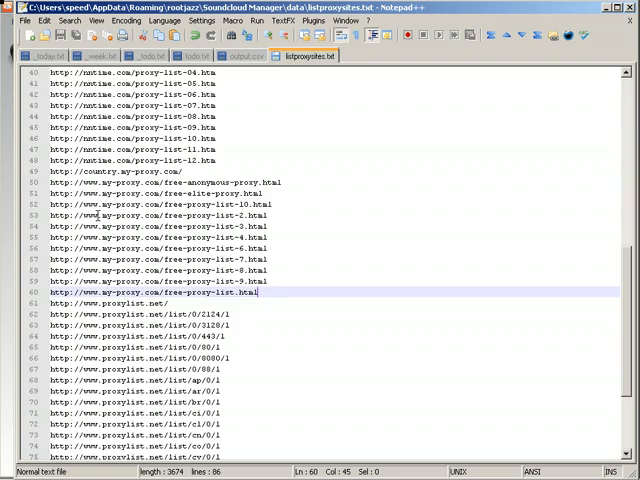
pyautogui.scroll(3)
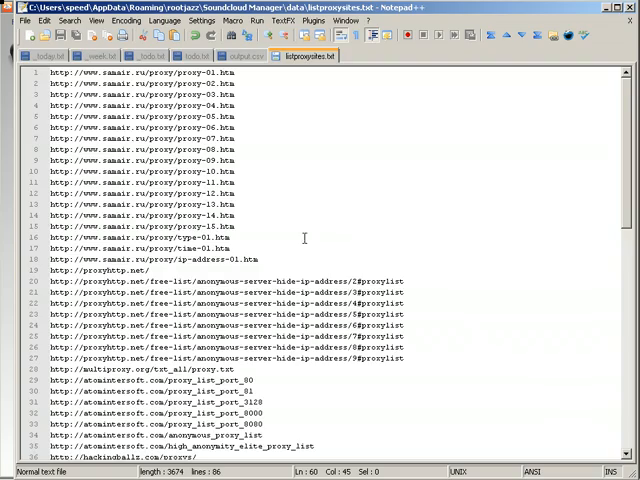
pyautogui.moveTo(276, 358)
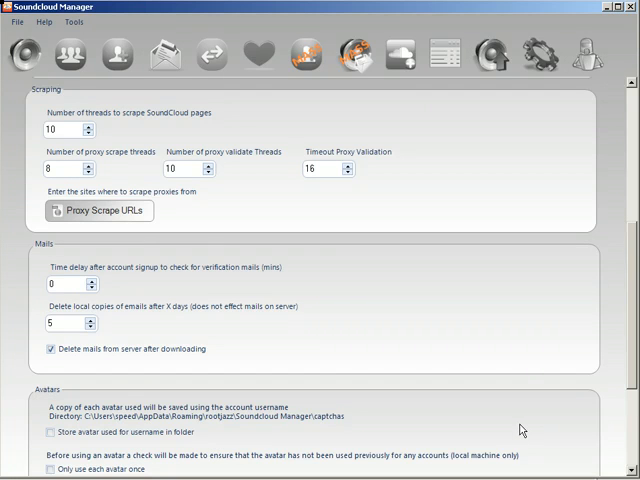
pyautogui.moveTo(174, 324)
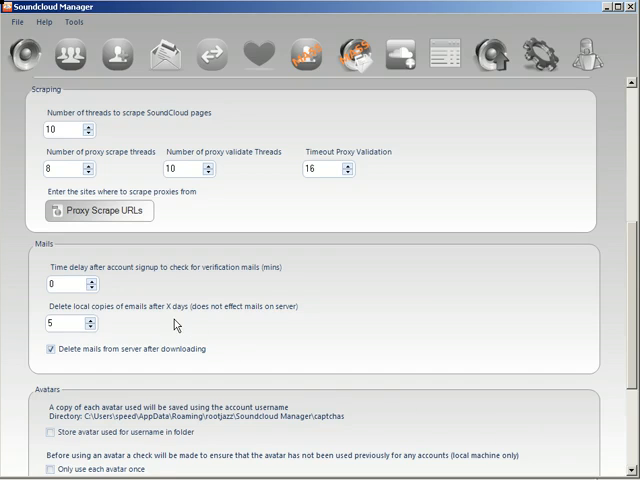
# Step: Edit the proxy scrape thread count and the proxy validate thread count fields
pyautogui.click(60, 168)
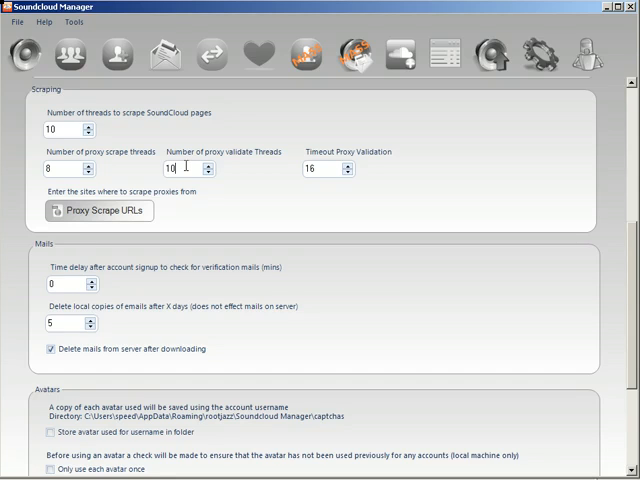
pyautogui.click(318, 168)
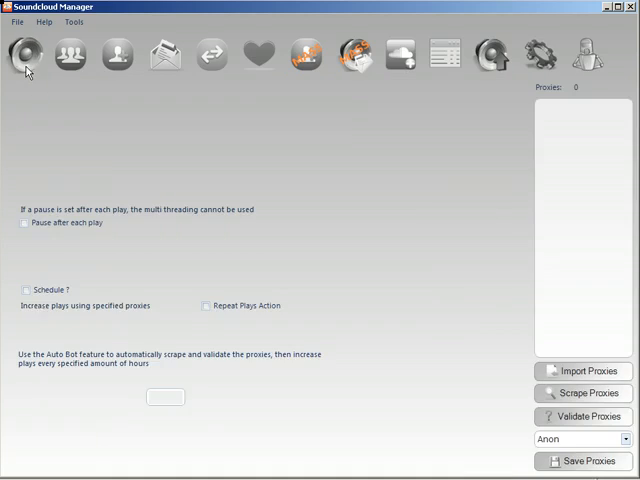
# Step: Return to the main plays page and start Scrape Proxies beside the empty proxy list
pyautogui.click(28, 52)
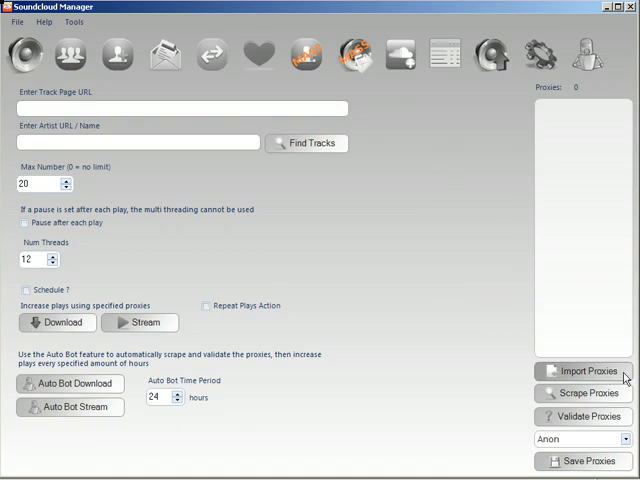
pyautogui.click(580, 392)
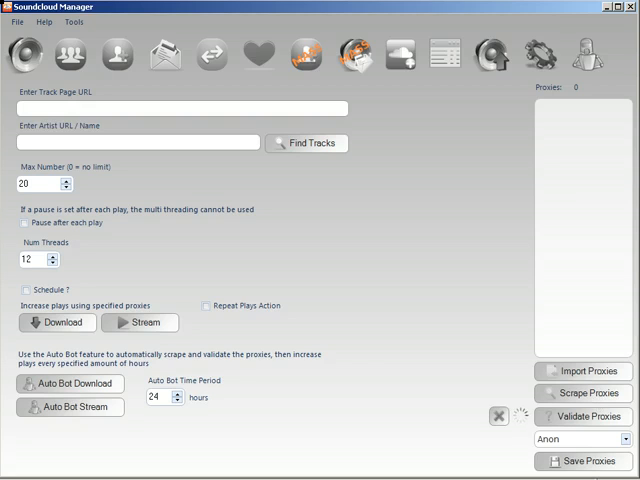
# Step: Let scraping finish and acknowledge the 'Scraped 2947 proxies' notice with OK
pyautogui.click(582, 396)
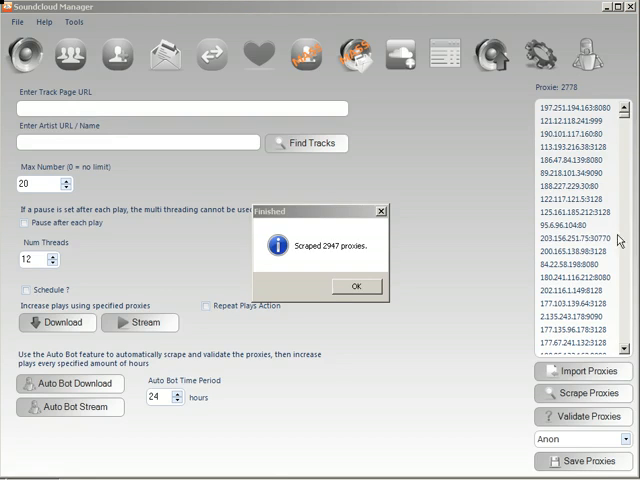
pyautogui.moveTo(448, 242)
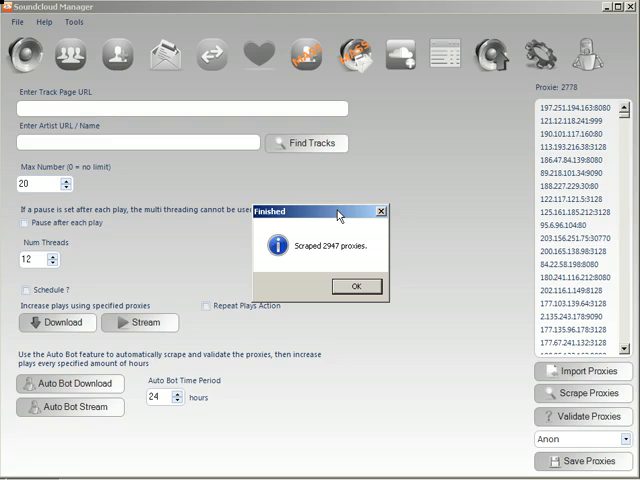
pyautogui.click(356, 284)
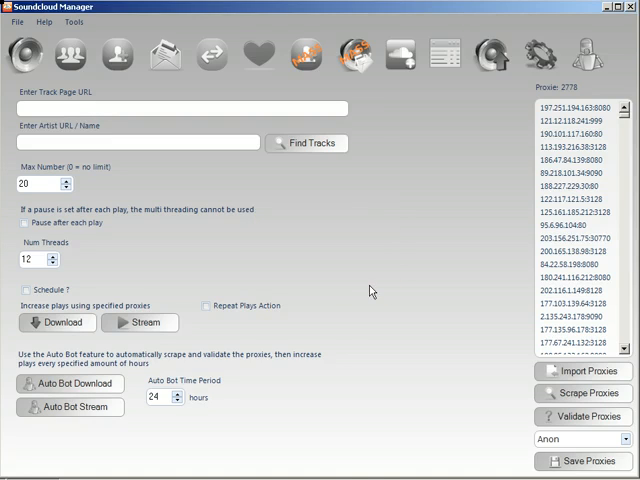